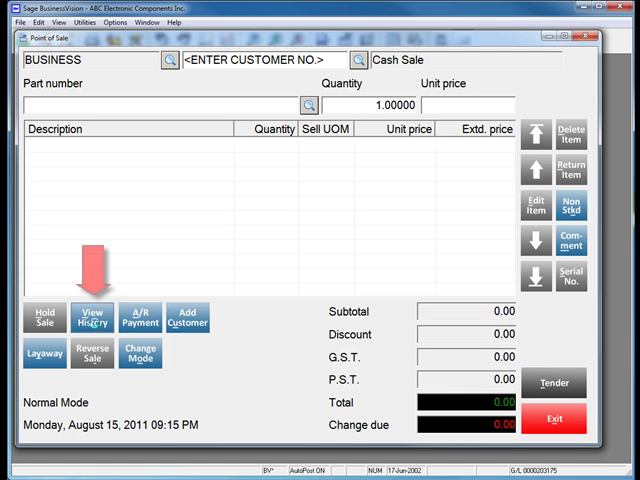
- Bring up the View History invoice lookup from the Point of Sale screen
{"action": "left_click", "coordinate": [84, 314]}
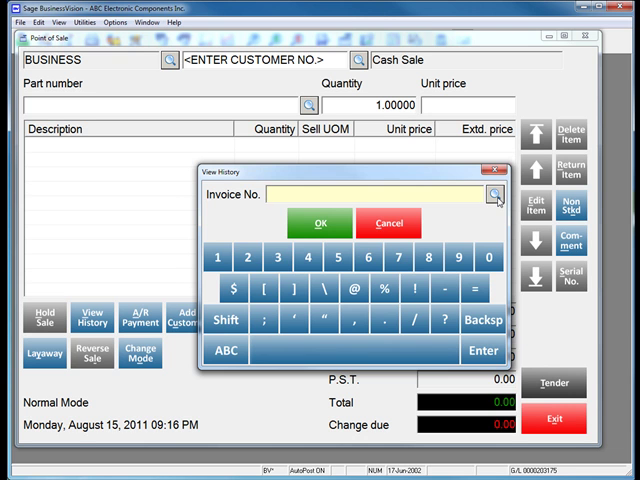
{"action": "left_click", "coordinate": [496, 194]}
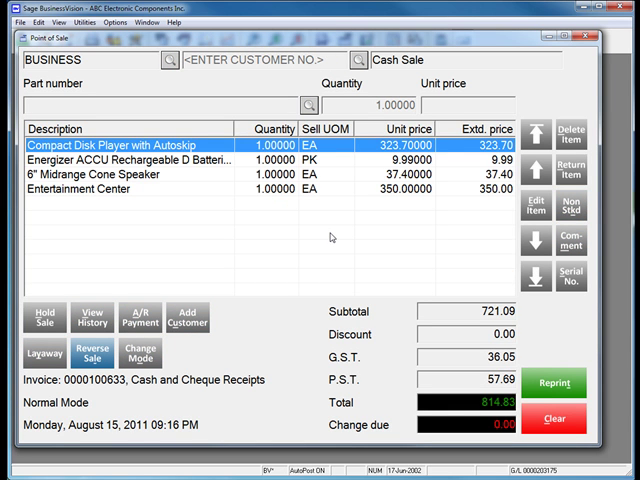
{"action": "mouse_move", "coordinate": [338, 240]}
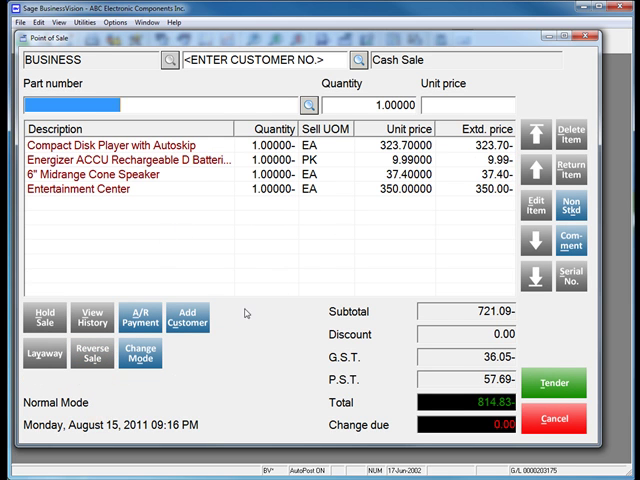
{"action": "mouse_move", "coordinate": [314, 254]}
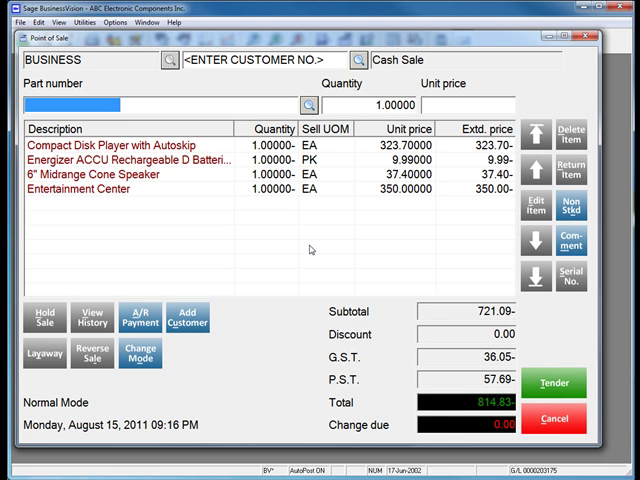
{"action": "mouse_move", "coordinate": [222, 164]}
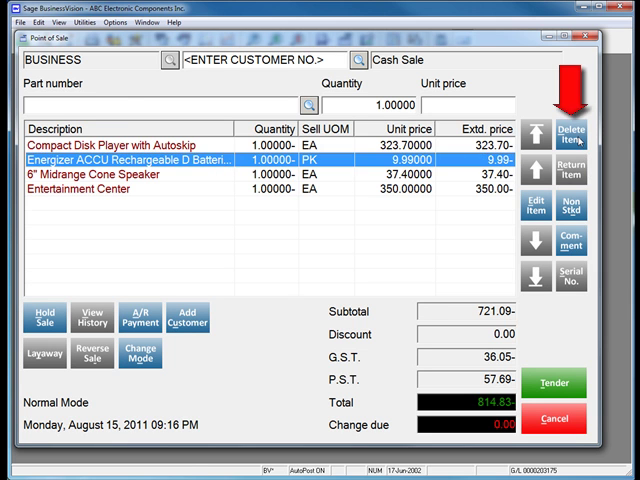
- Remove the rechargeable battery and Entertainment Center lines, keeping the disc player and speaker
{"action": "left_click", "coordinate": [572, 132]}
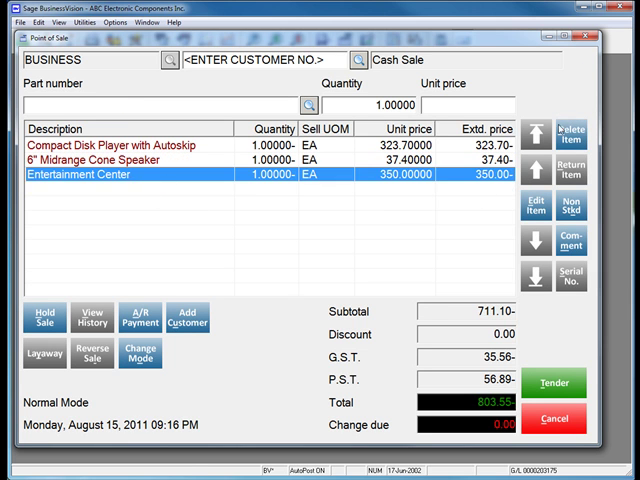
{"action": "left_click", "coordinate": [572, 132]}
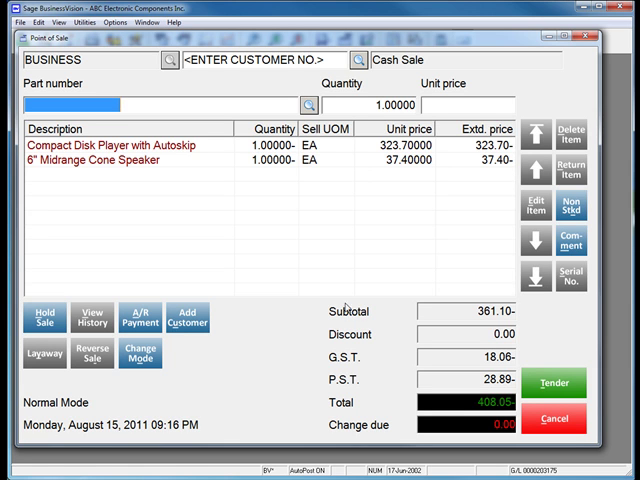
{"action": "mouse_move", "coordinate": [484, 336]}
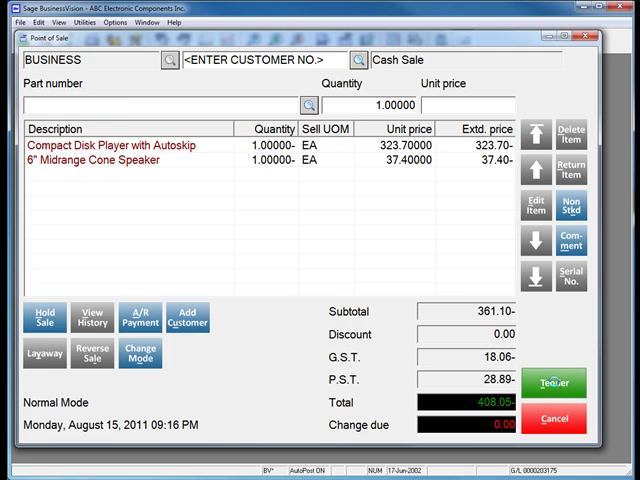
- Tender the 408.05 return as Cash and Cheque Receipts and confirm the refund
{"action": "left_click", "coordinate": [560, 386]}
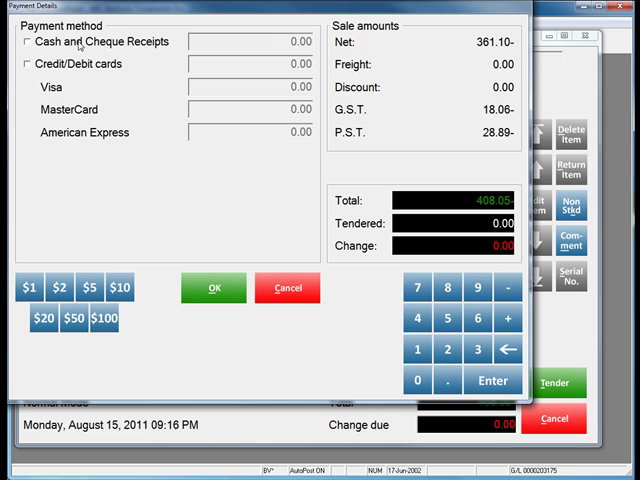
{"action": "left_click", "coordinate": [24, 40]}
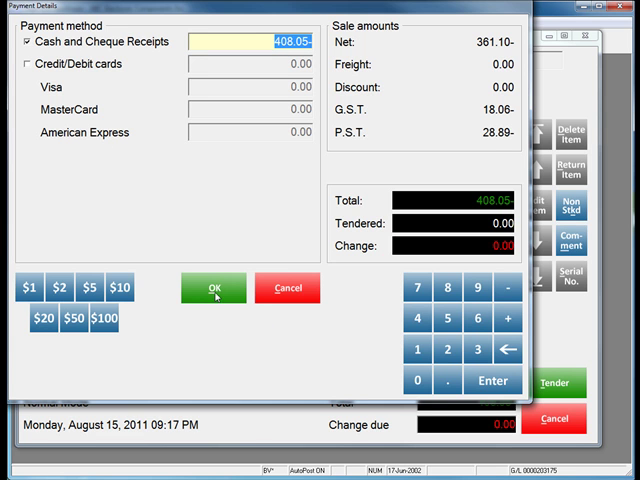
{"action": "left_click", "coordinate": [212, 288]}
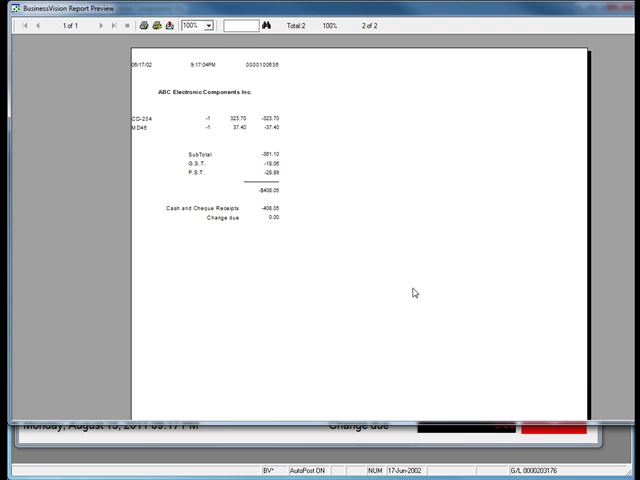
{"action": "mouse_move", "coordinate": [268, 246]}
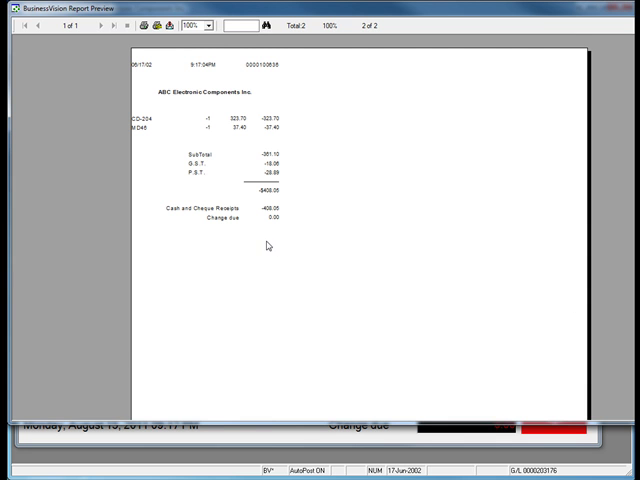